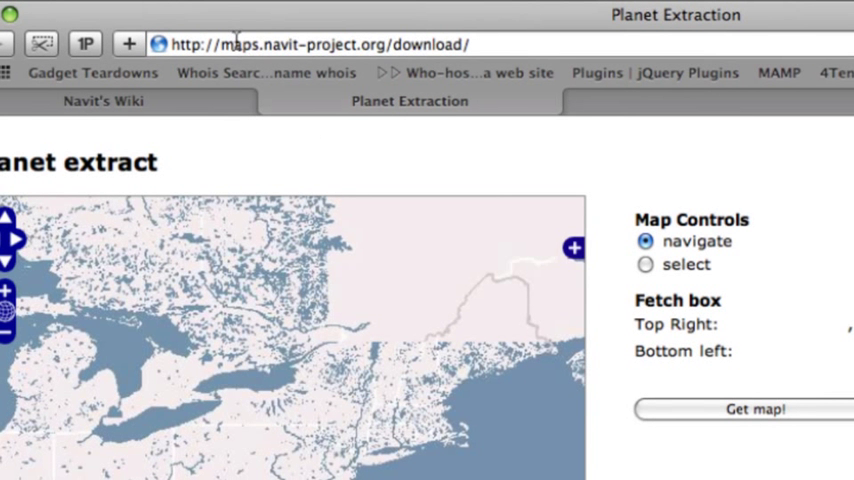
Zoom the Navit Planet Extractor map in toward the Chesapeake Bay area
double_click(282, 44)
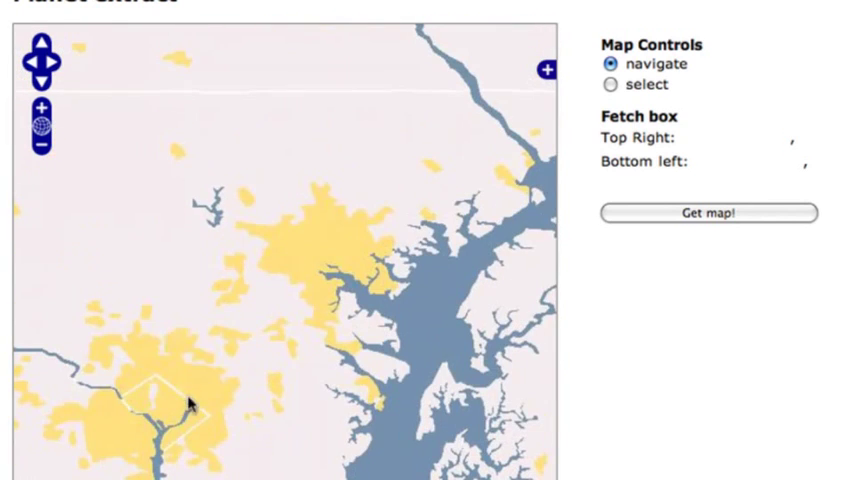
Mark a rectangle over the upper Chesapeake Bay and request the map with 'Get map!'
left_click(608, 84)
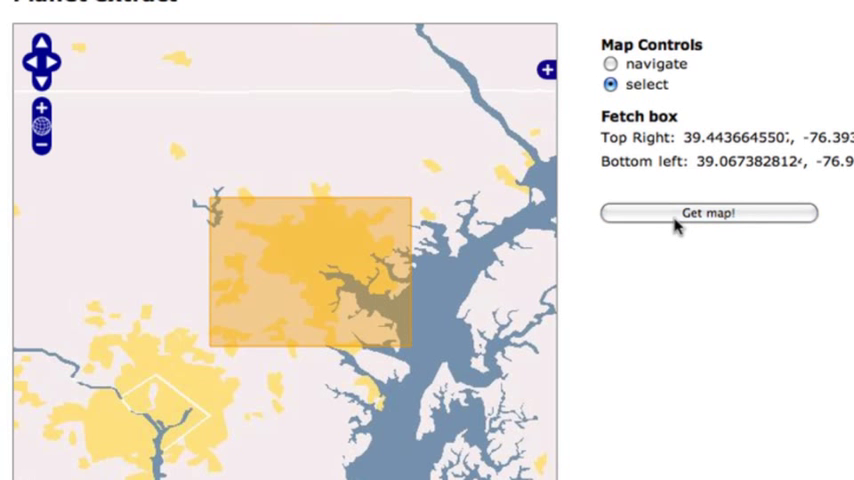
left_click(708, 214)
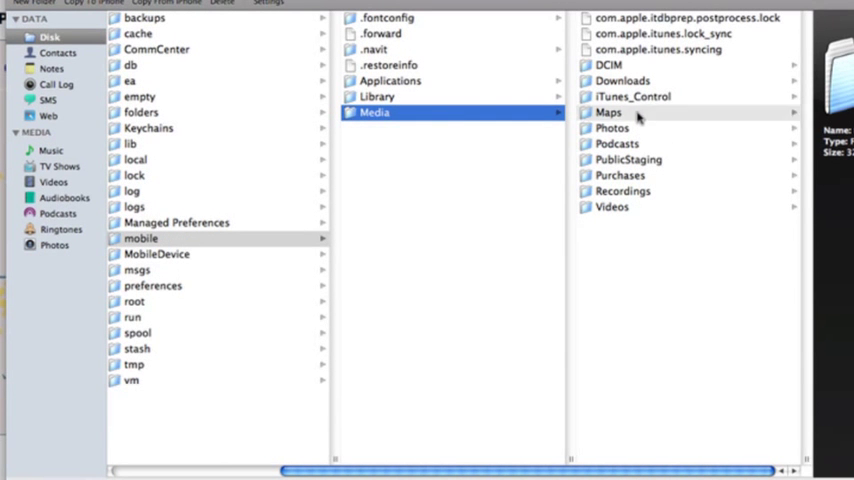
Show the Maps folder inside the iPhone's mobile/Media folder in PhoneView
left_click(608, 112)
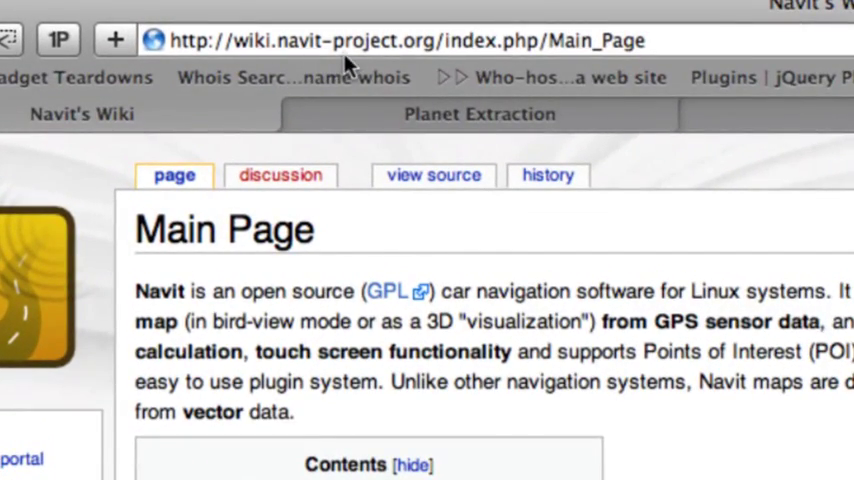
Scroll the Navit Wiki Main Page to the Configuring Navit and Maps sections
scroll("down", 3)
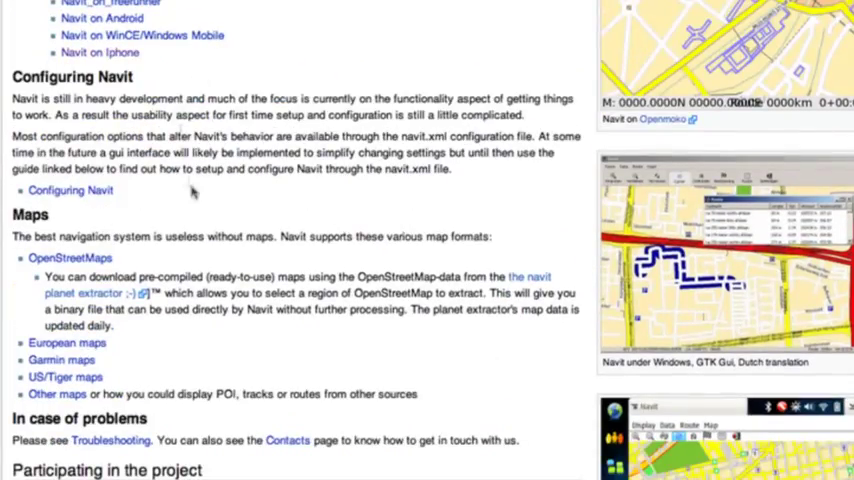
scroll("down", 3)
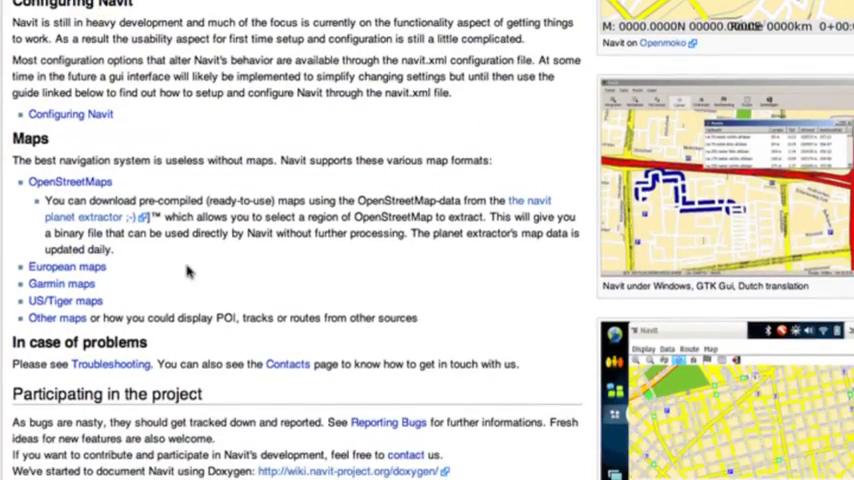
scroll("up", 3)
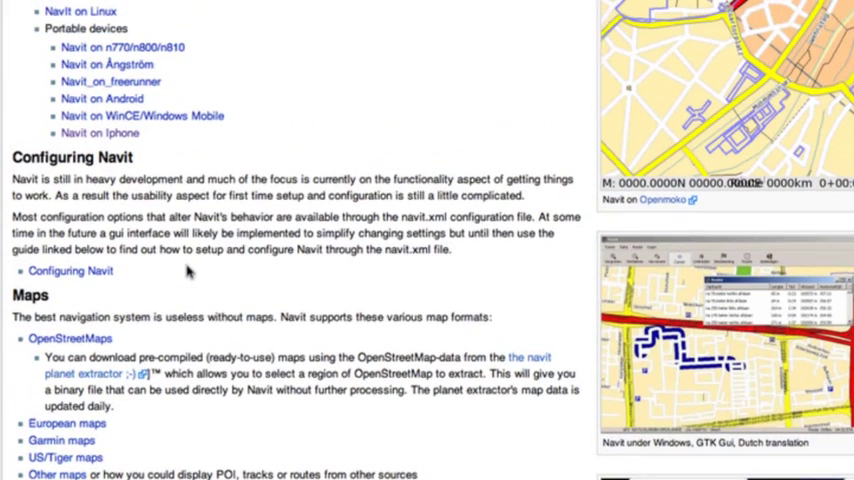